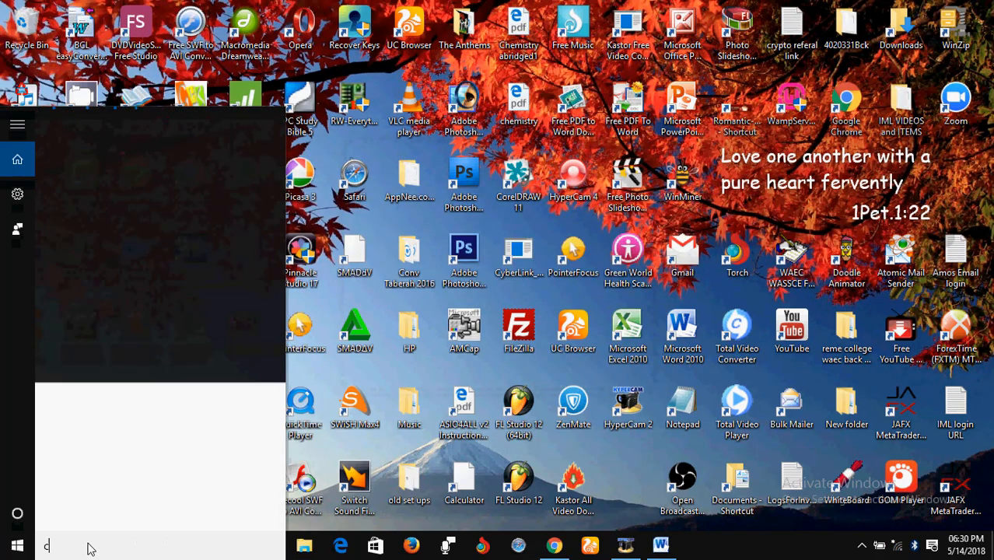
- Search Start for cmd and bring up the context menu on the Command Prompt result
{"action": "type", "text": "md"}
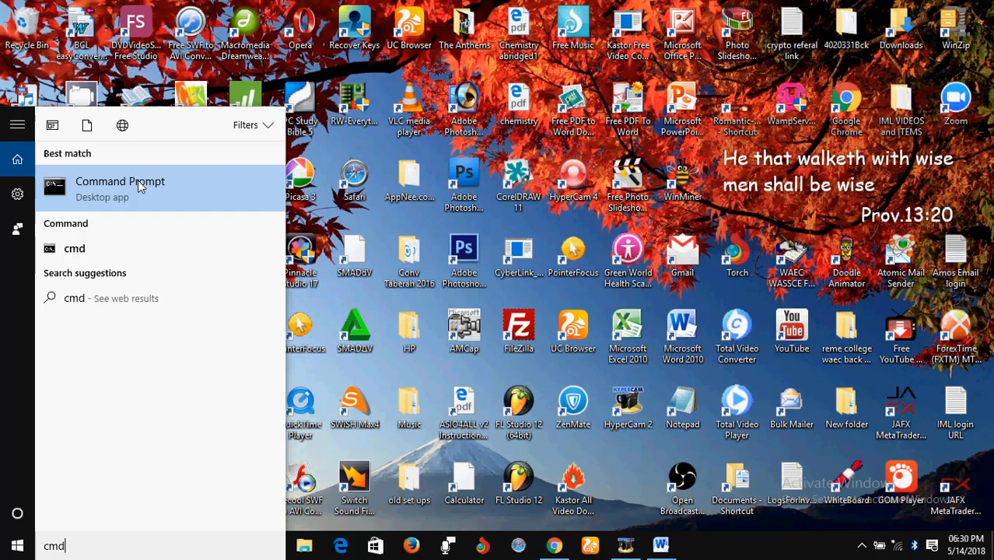
{"action": "right_click", "coordinate": [120, 187]}
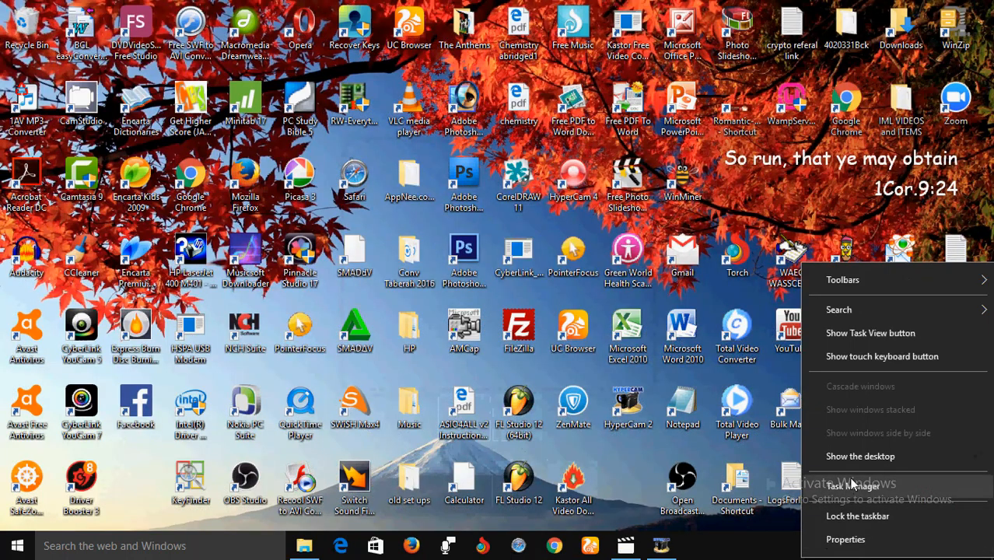
- Attempt to launch Task Manager from the taskbar menu and dismiss the missing taskmgr.exe error
{"action": "left_click", "coordinate": [853, 485]}
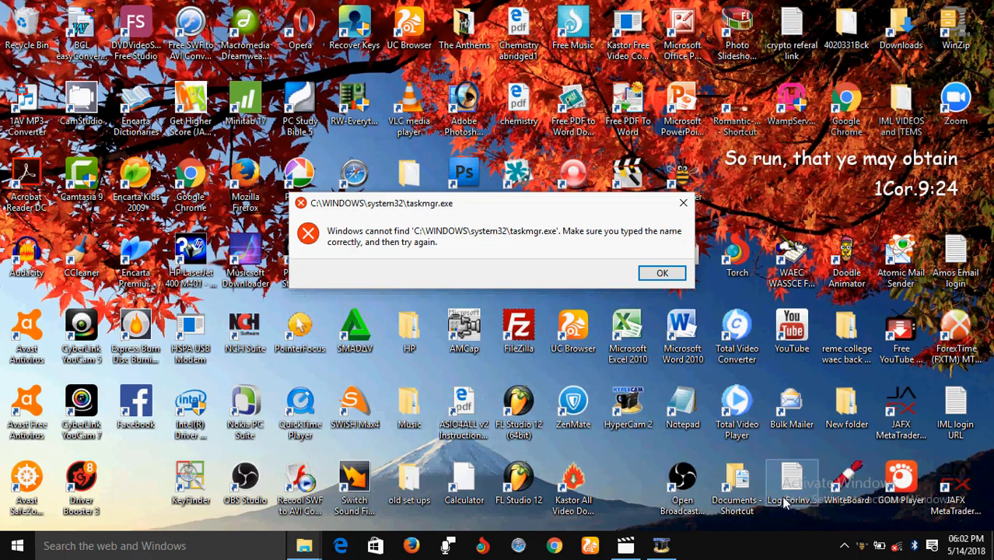
{"action": "mouse_move", "coordinate": [753, 225]}
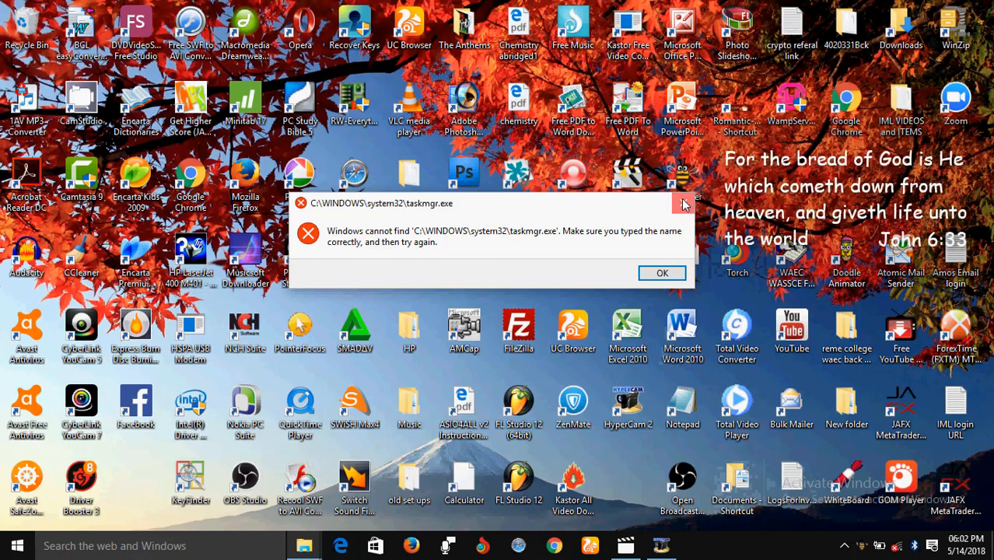
{"action": "left_click", "coordinate": [662, 274]}
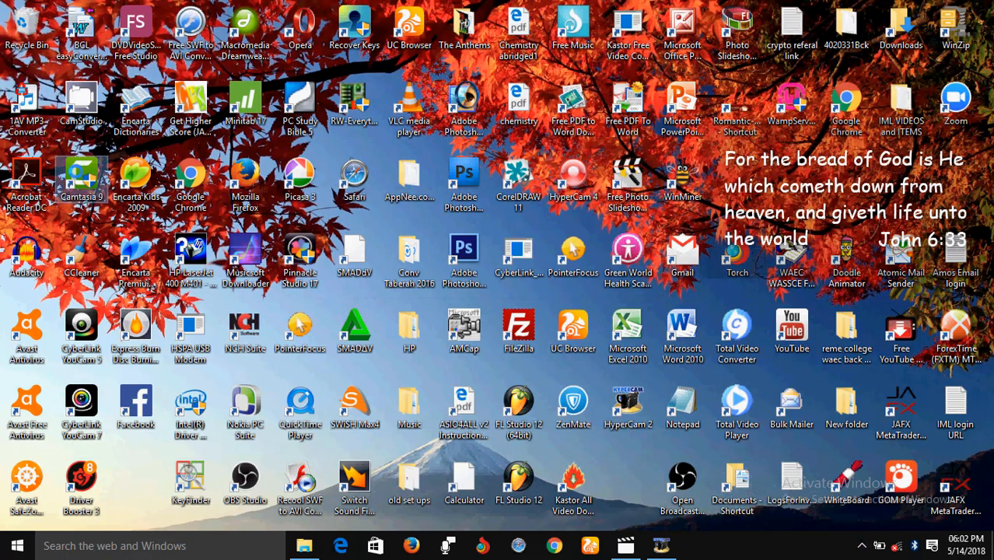
- Attempt to launch the Camtasia Studio shortcut, hitting a CamtasiaStudio.exe not-found error
{"action": "right_click", "coordinate": [81, 184]}
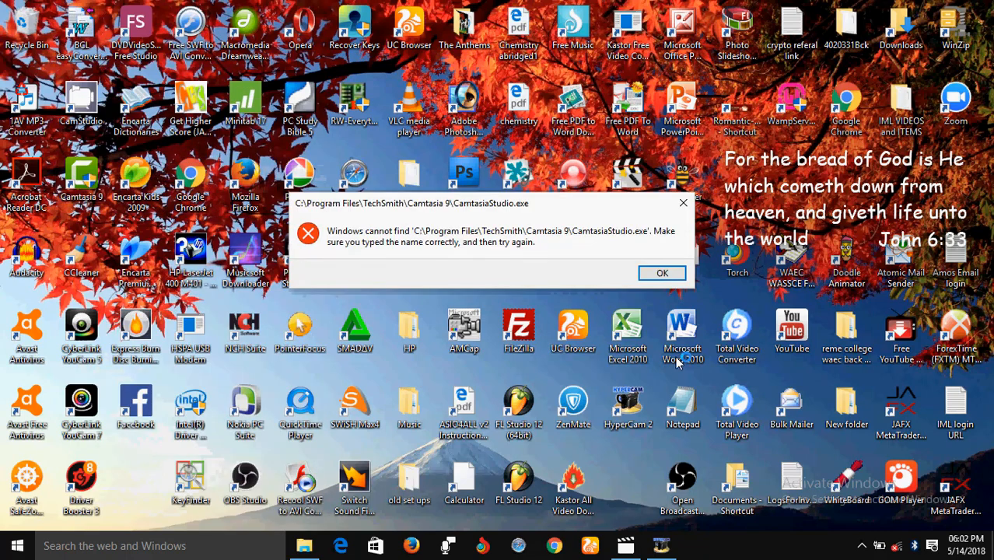
{"action": "mouse_move", "coordinate": [687, 355]}
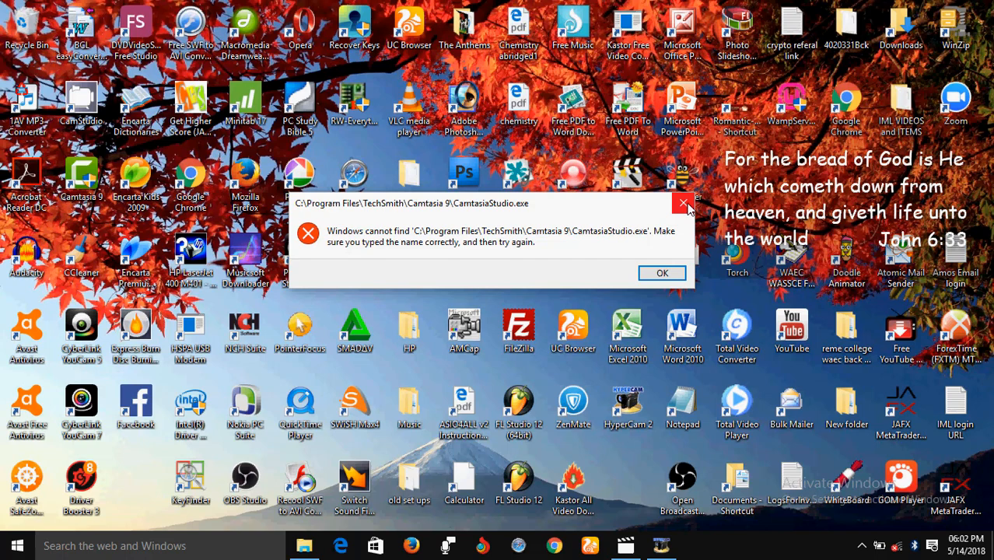
{"action": "mouse_move", "coordinate": [685, 202]}
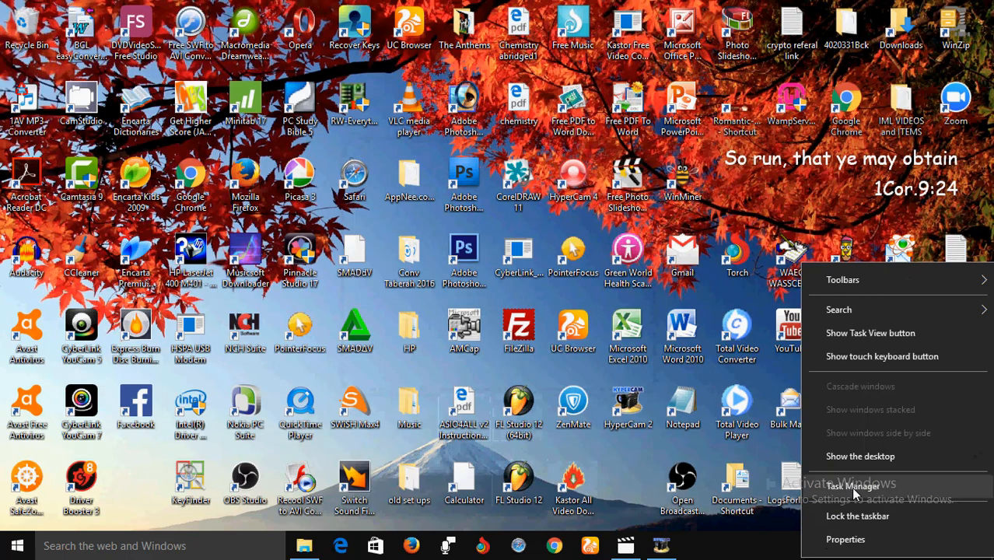
- Retry Task Manager from the taskbar menu and dismiss the same missing taskmgr.exe error
{"action": "left_click", "coordinate": [853, 486]}
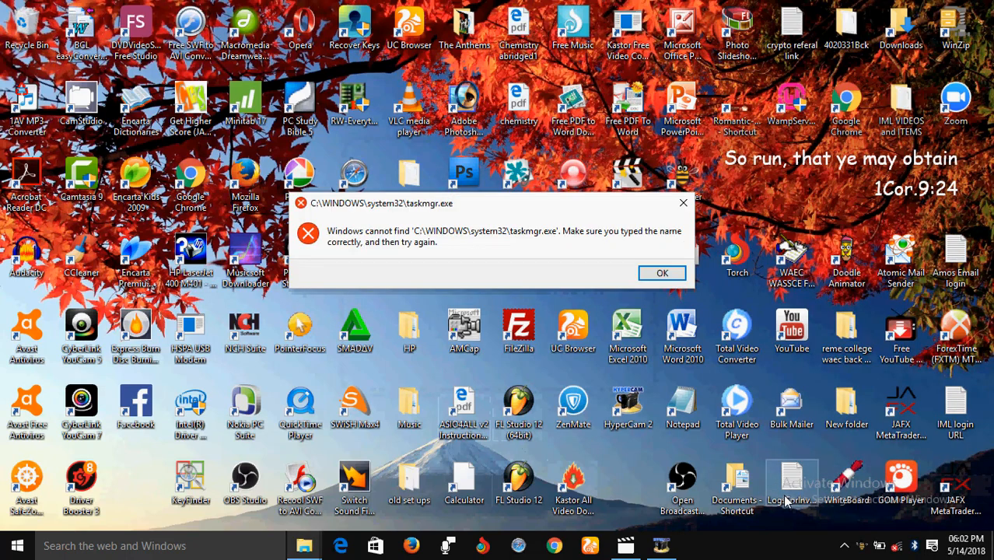
{"action": "mouse_move", "coordinate": [784, 501]}
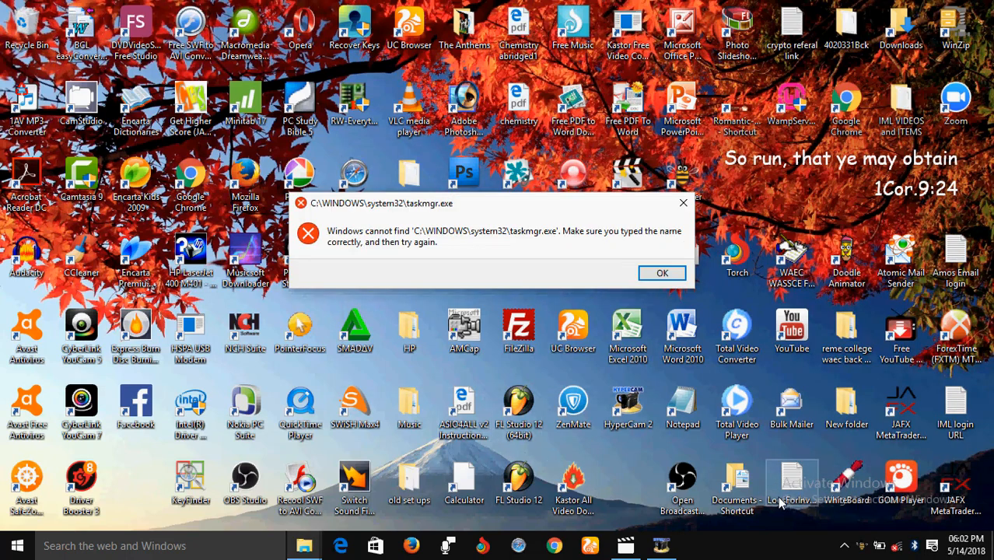
{"action": "mouse_move", "coordinate": [750, 221]}
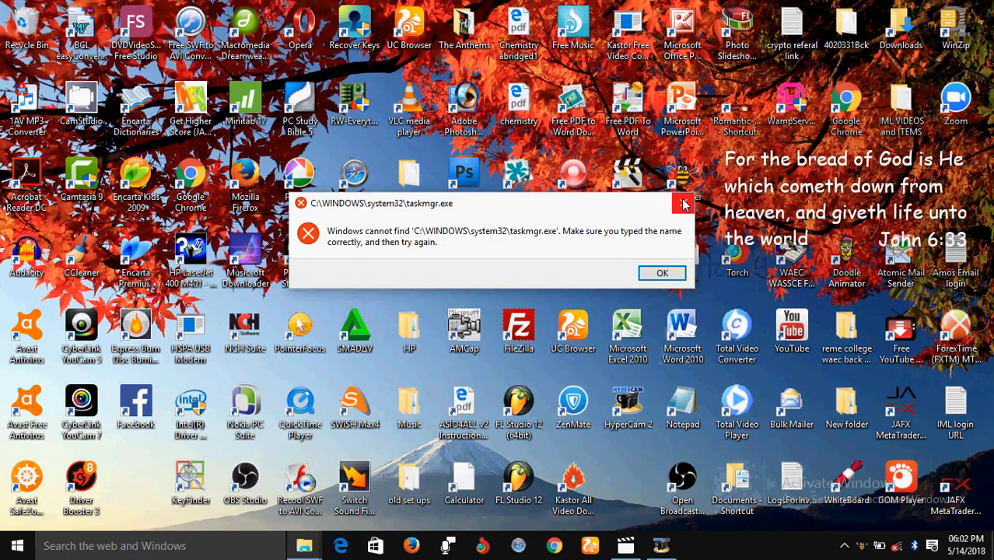
{"action": "left_click", "coordinate": [685, 202]}
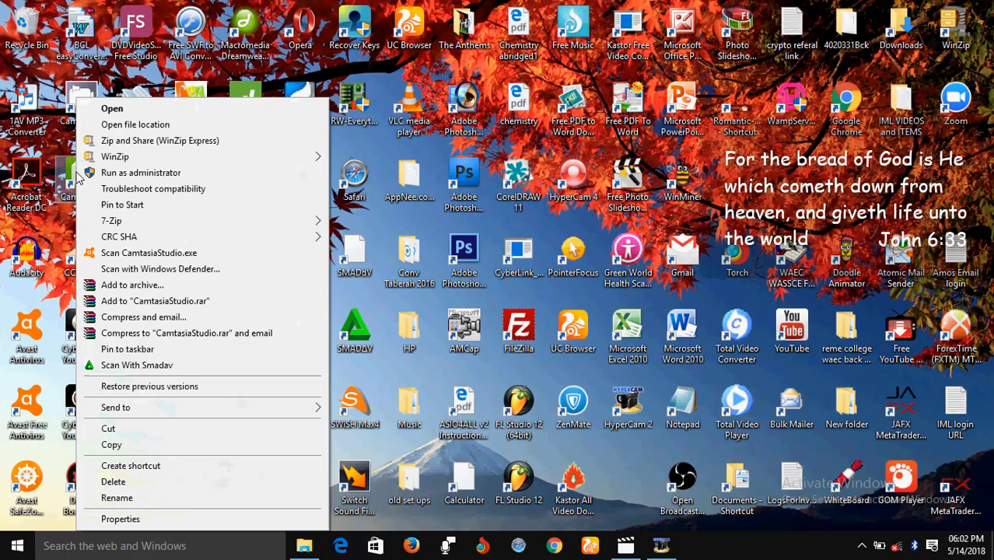
- Launch the Settings app from the Start menu
{"action": "left_click", "coordinate": [544, 311]}
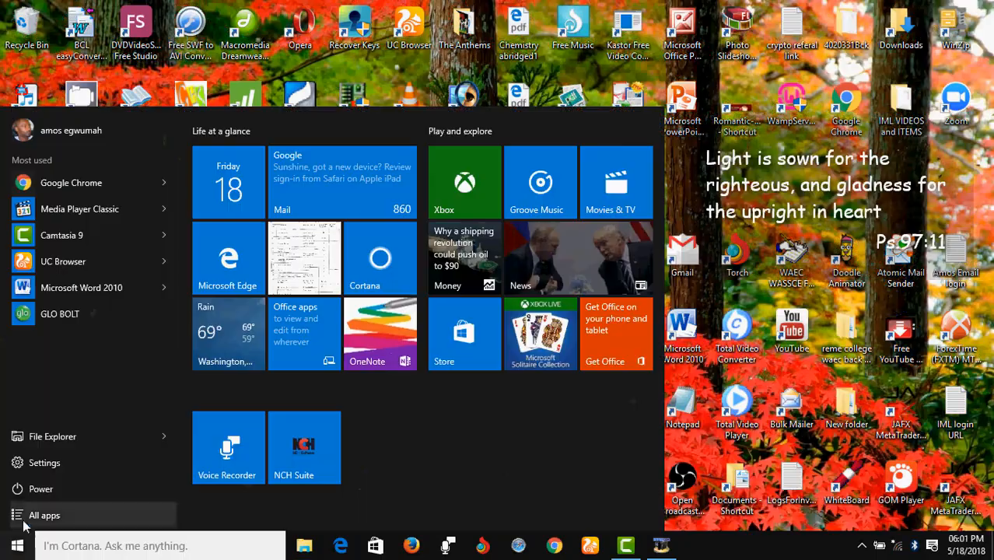
{"action": "left_click", "coordinate": [44, 464]}
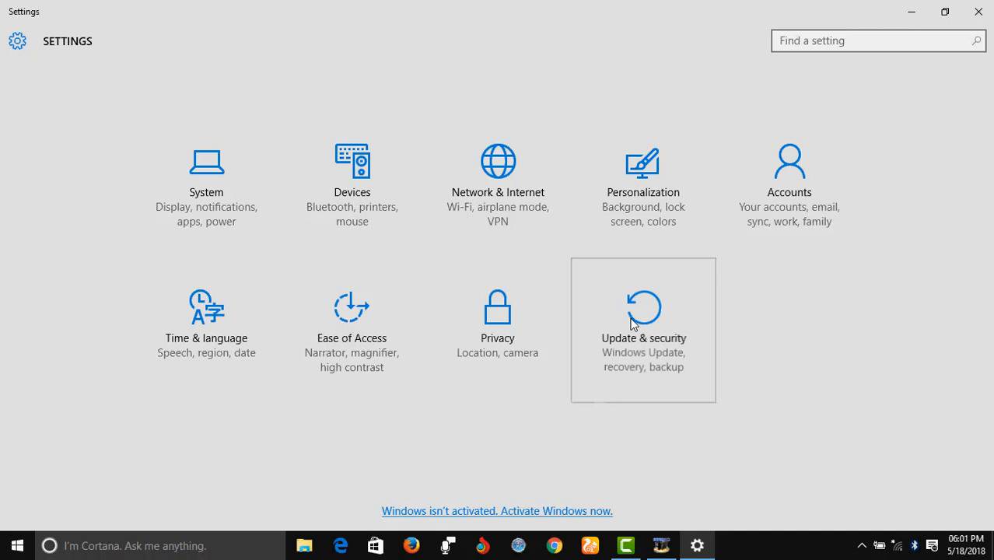
- Navigate to Update & Security > Recovery, showing Reset this PC and Advanced startup
{"action": "left_click", "coordinate": [644, 322]}
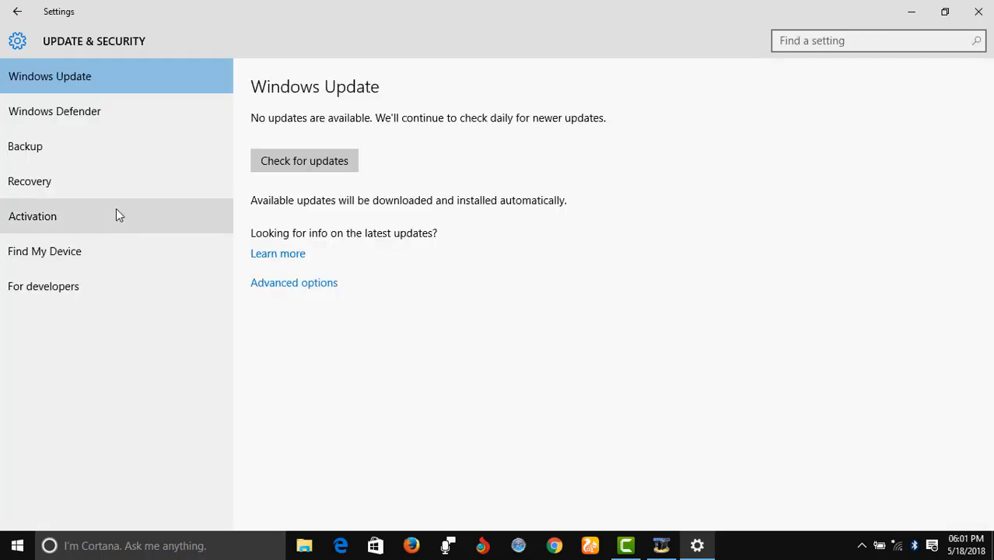
{"action": "left_click", "coordinate": [30, 180]}
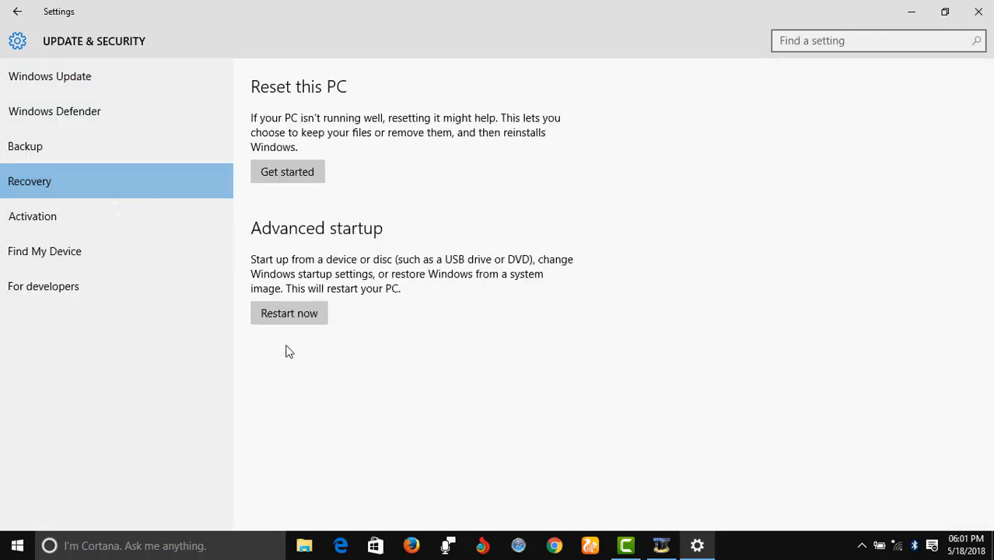
{"action": "mouse_move", "coordinate": [326, 334]}
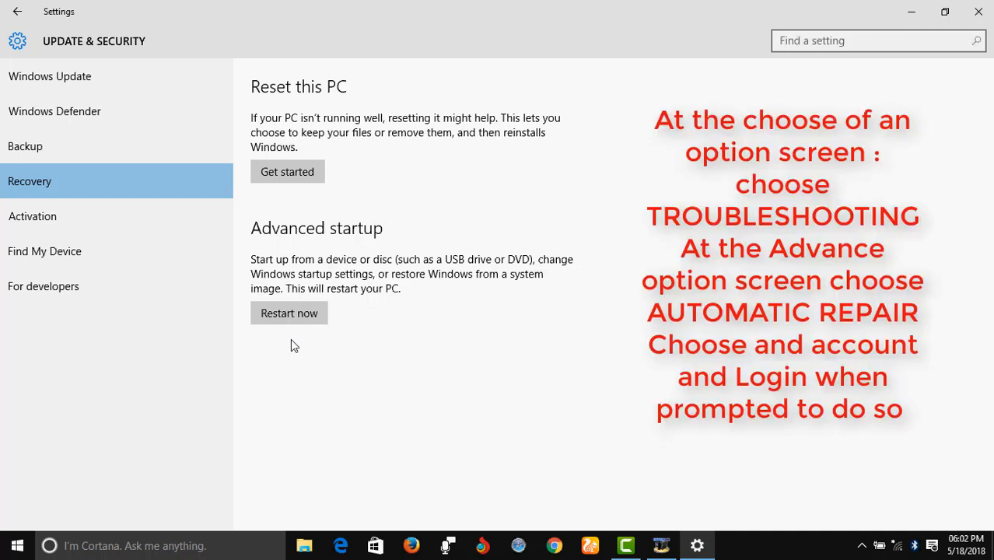
{"action": "mouse_move", "coordinate": [436, 451]}
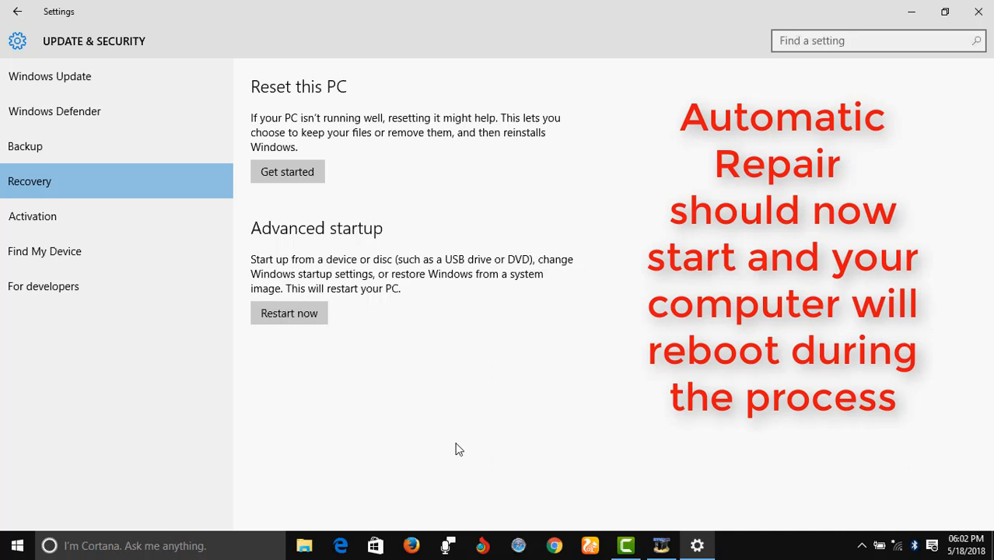
{"action": "mouse_move", "coordinate": [595, 476]}
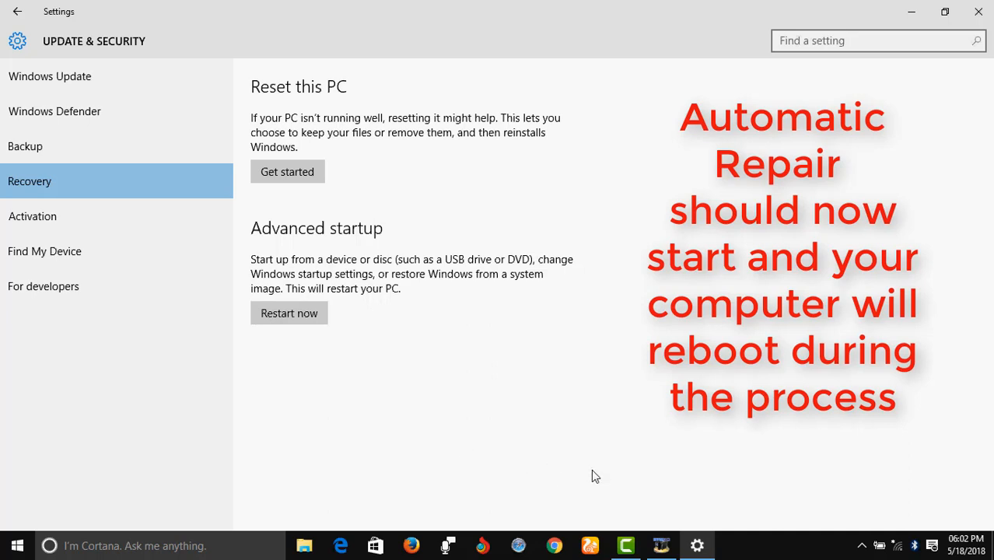
{"action": "mouse_move", "coordinate": [435, 451]}
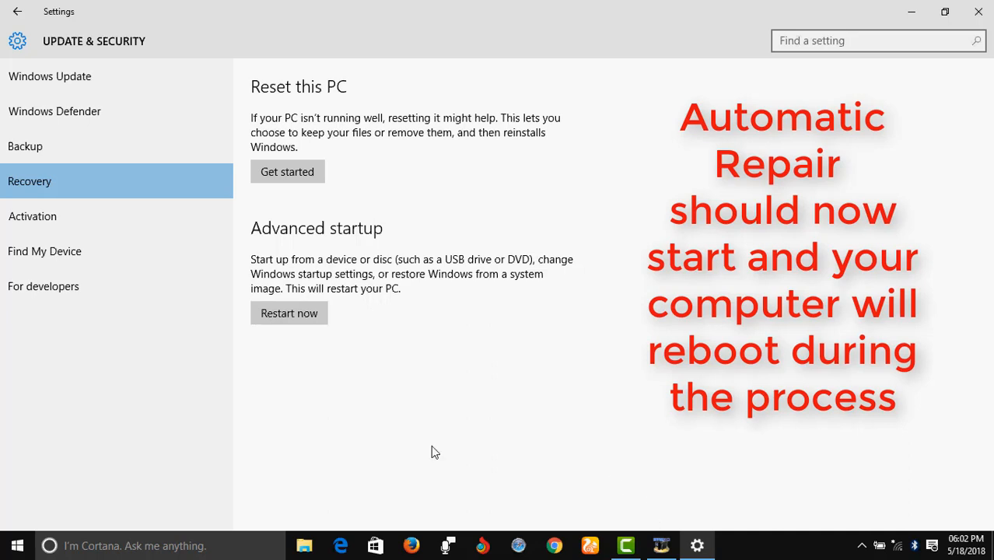